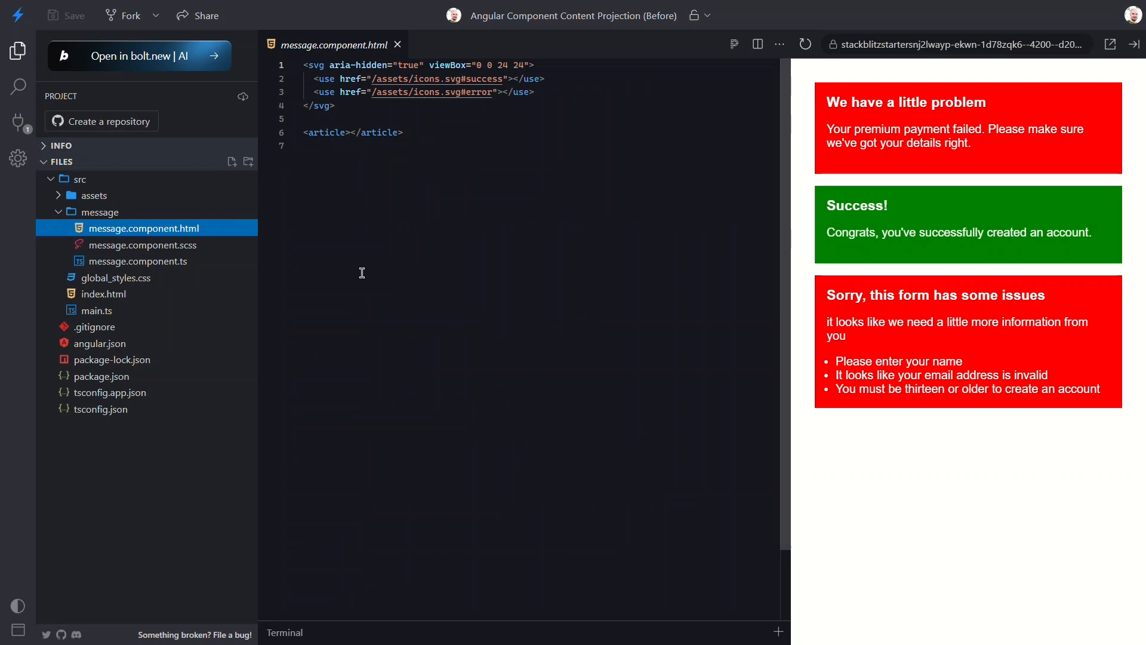
# Add an ng-content slot inside the message component's article element and open main.ts.
pyautogui.press('Enter')
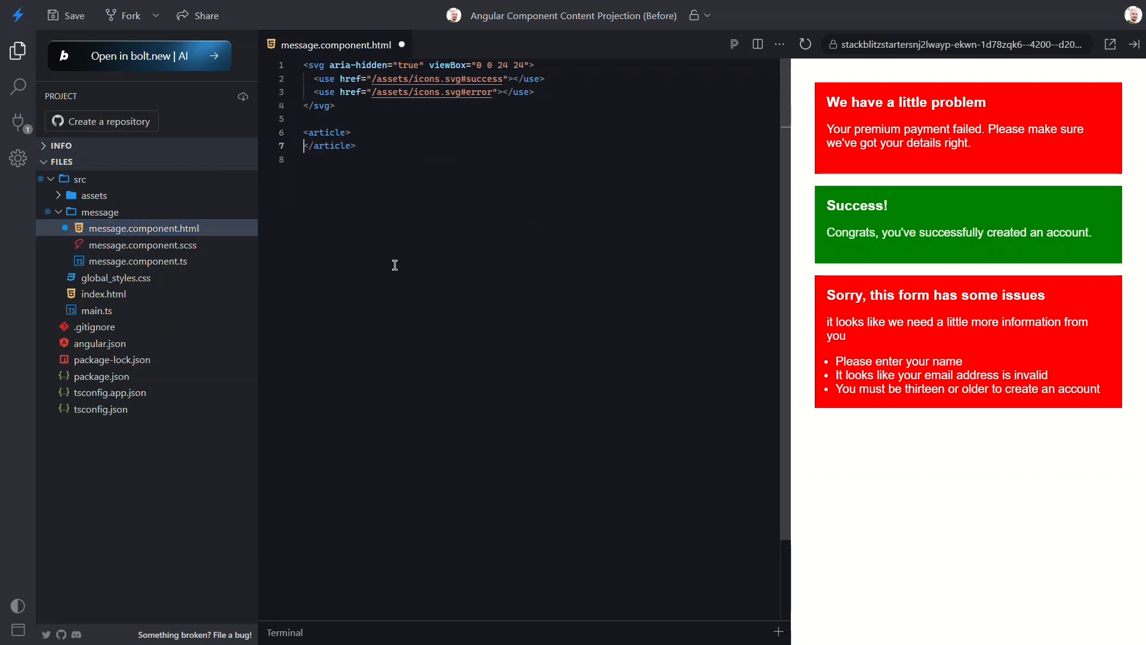
pyautogui.press('enter')
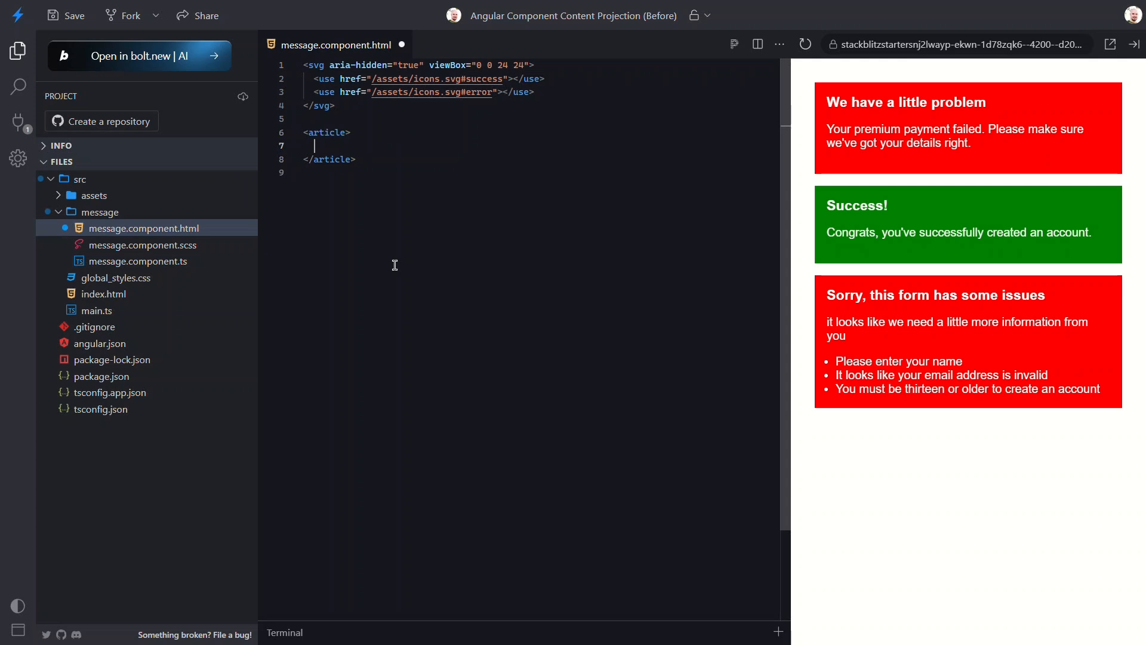
pyautogui.write('<ng-content></ng-content>')
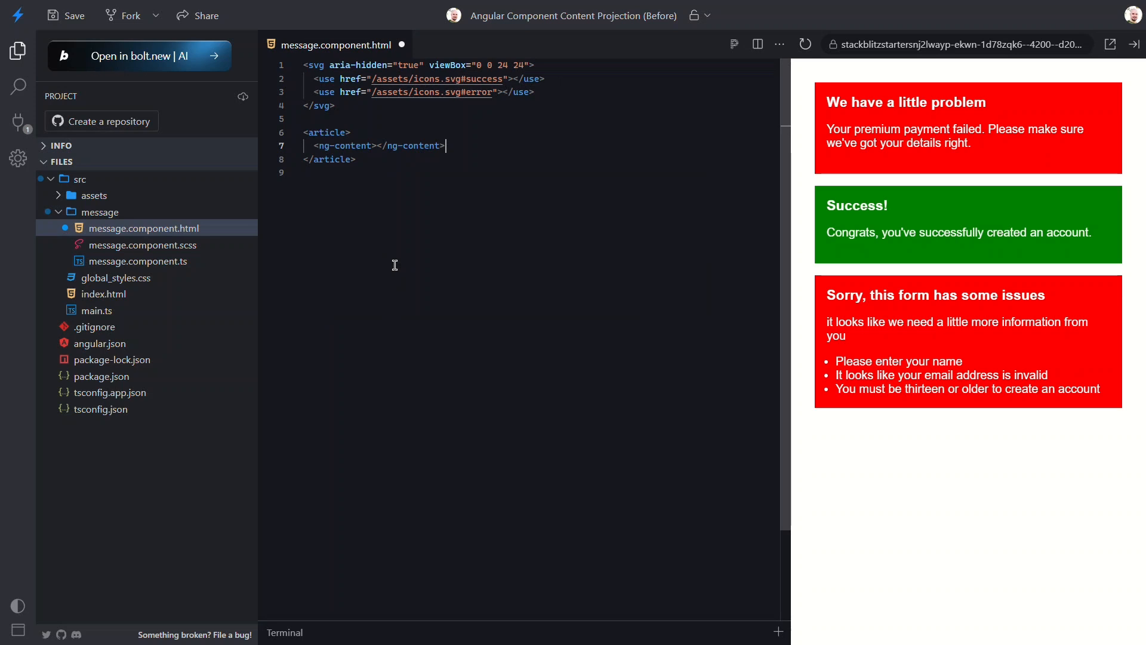
pyautogui.click(96, 310)
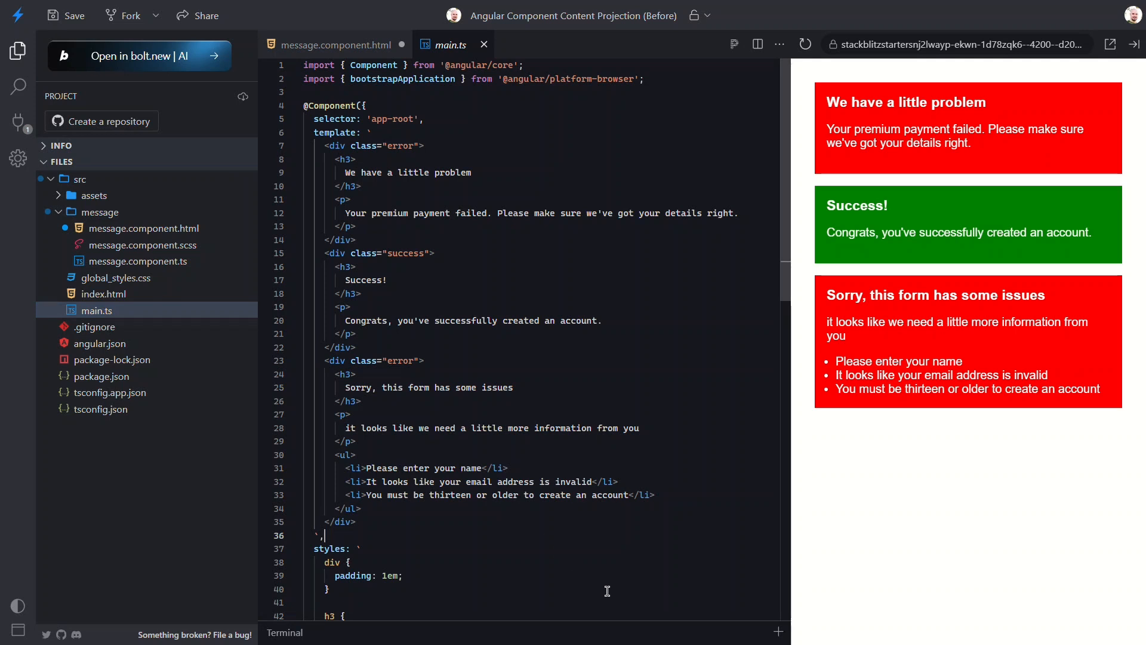
# Add imports: [MessageComponent] to the app component in main.ts.
pyautogui.write('imports')
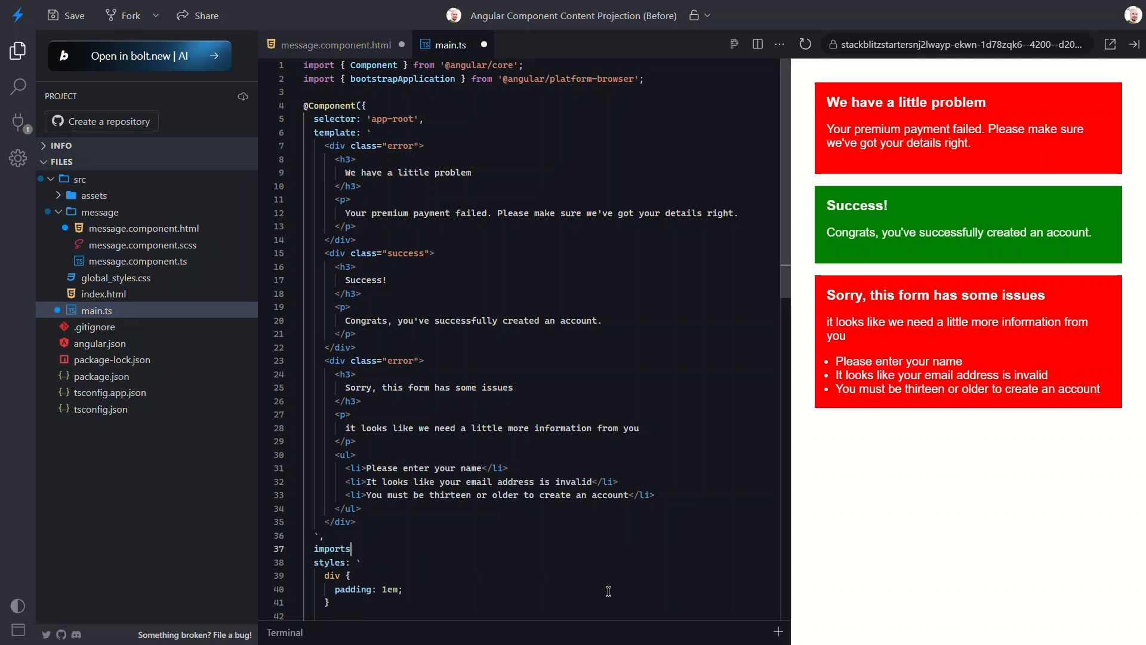
pyautogui.write(': [],')
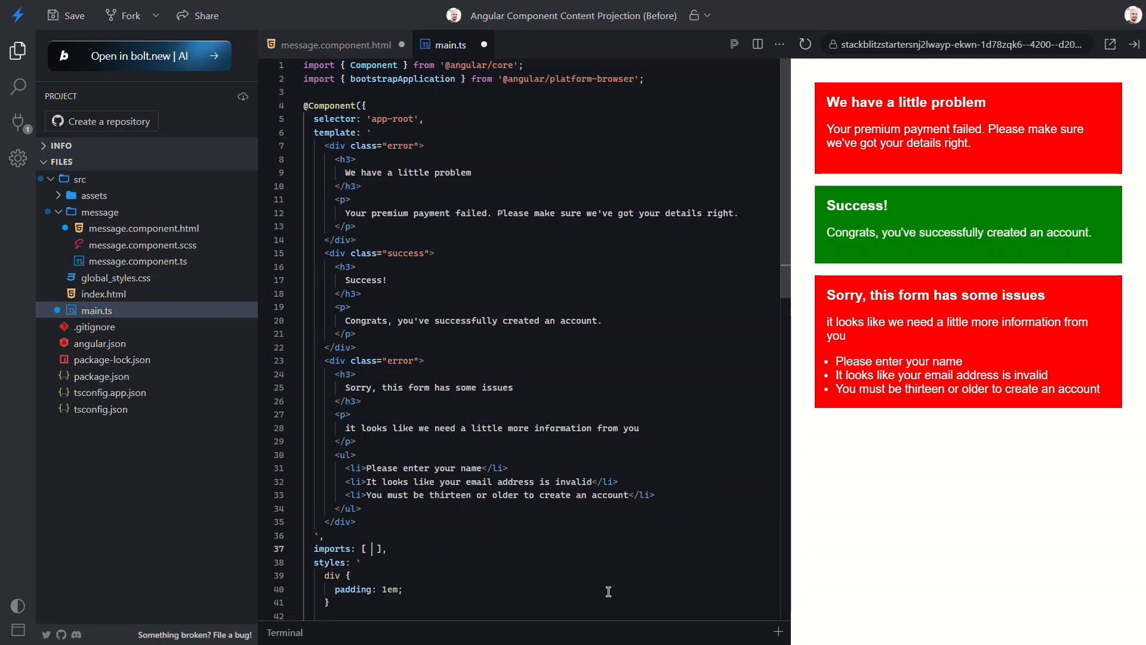
pyautogui.write('MessageComponent')
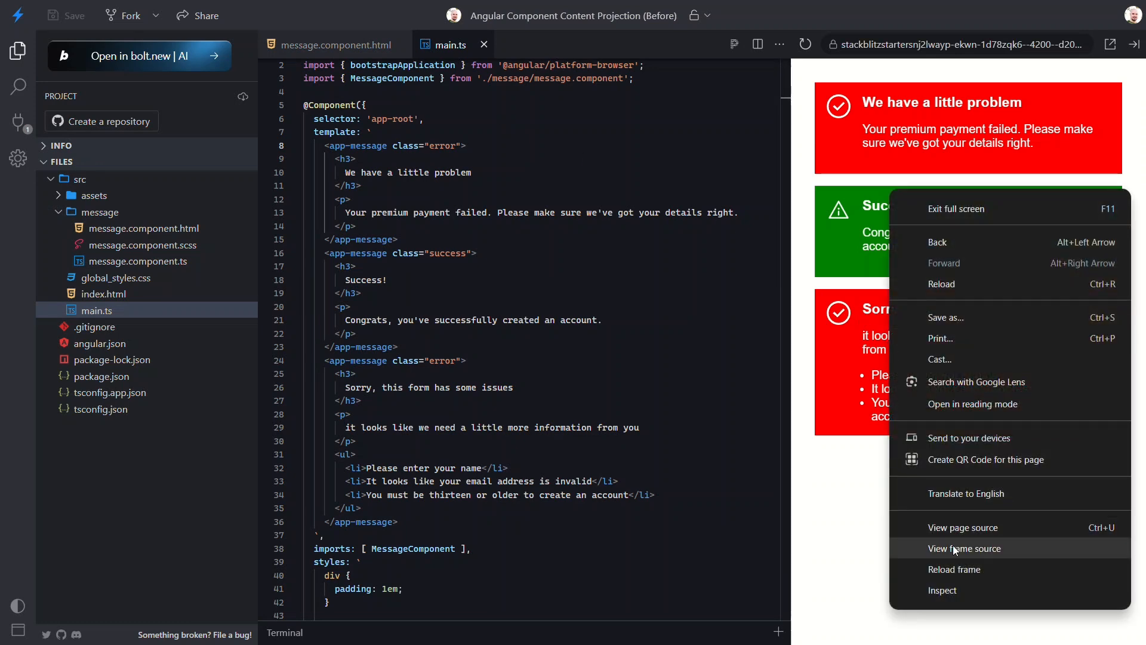
# Inspect the rendered app-message markup in DevTools, then close DevTools.
pyautogui.click(942, 590)
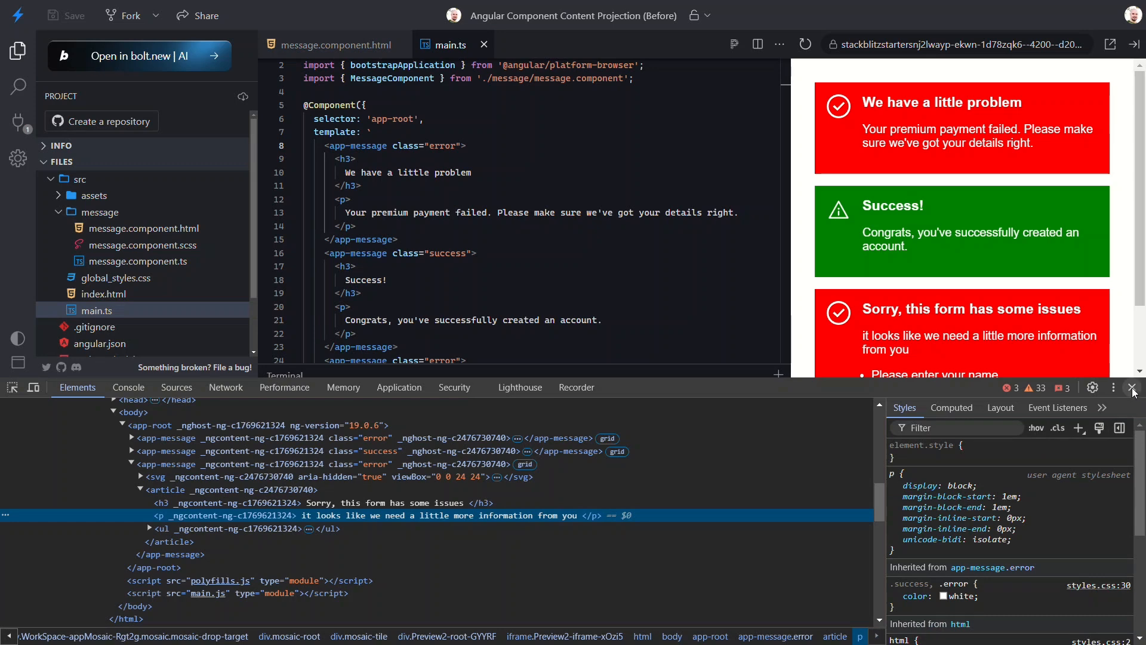
pyautogui.click(1132, 387)
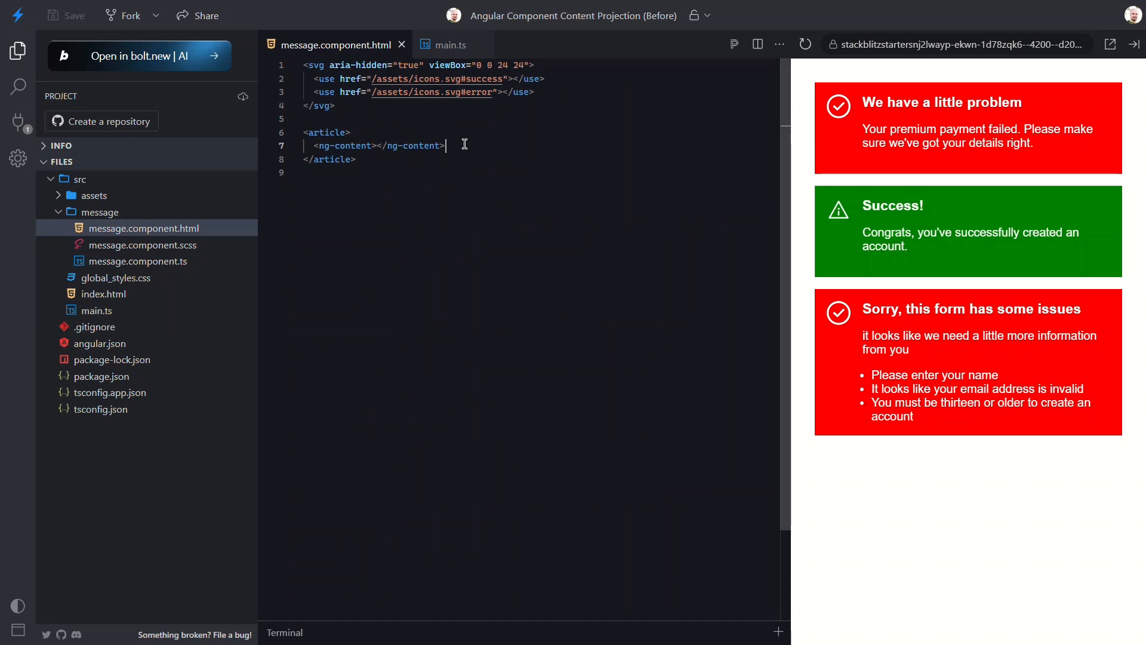
# Add a header element above the article containing a second ng-content slot.
pyautogui.write('he')
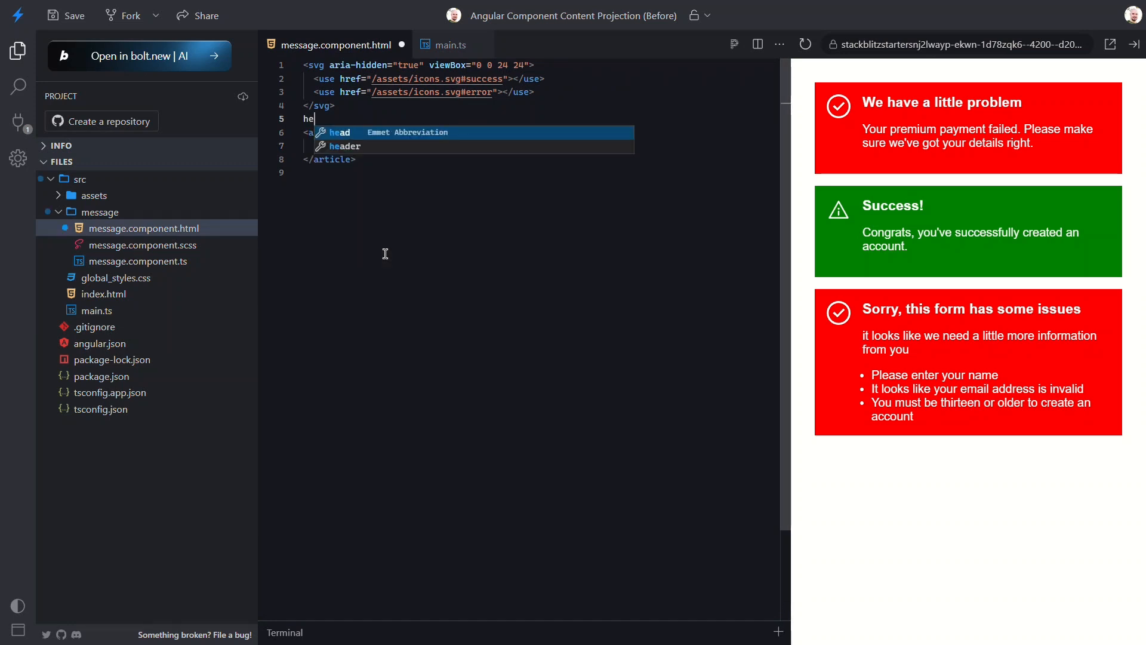
pyautogui.press('Tab')
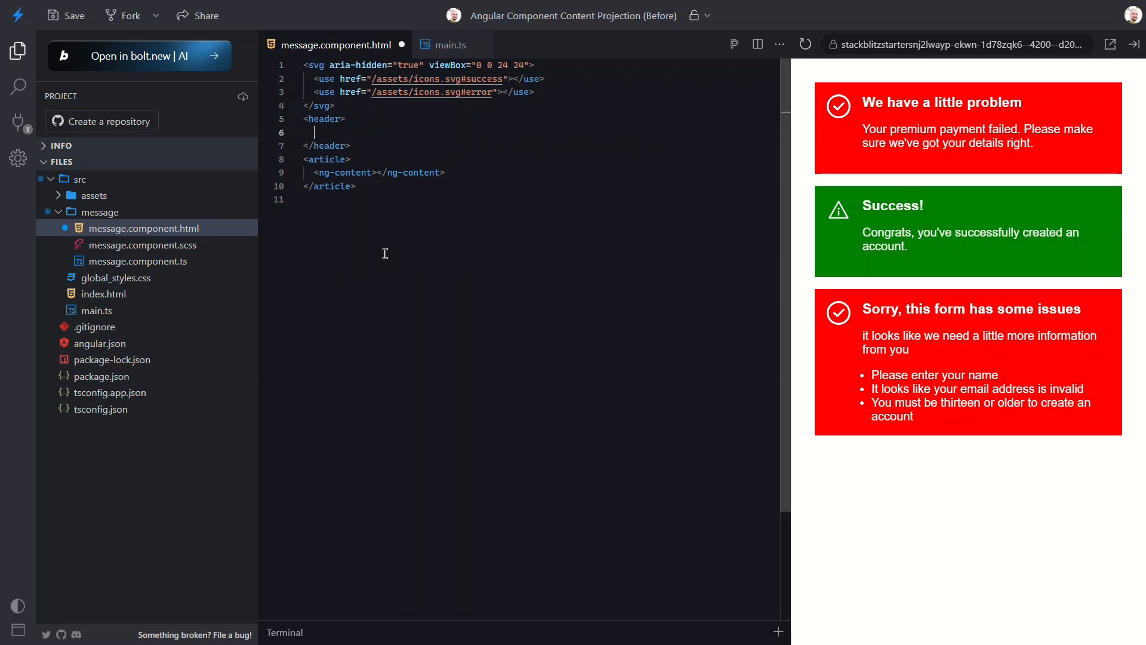
pyautogui.write('<ng-content')
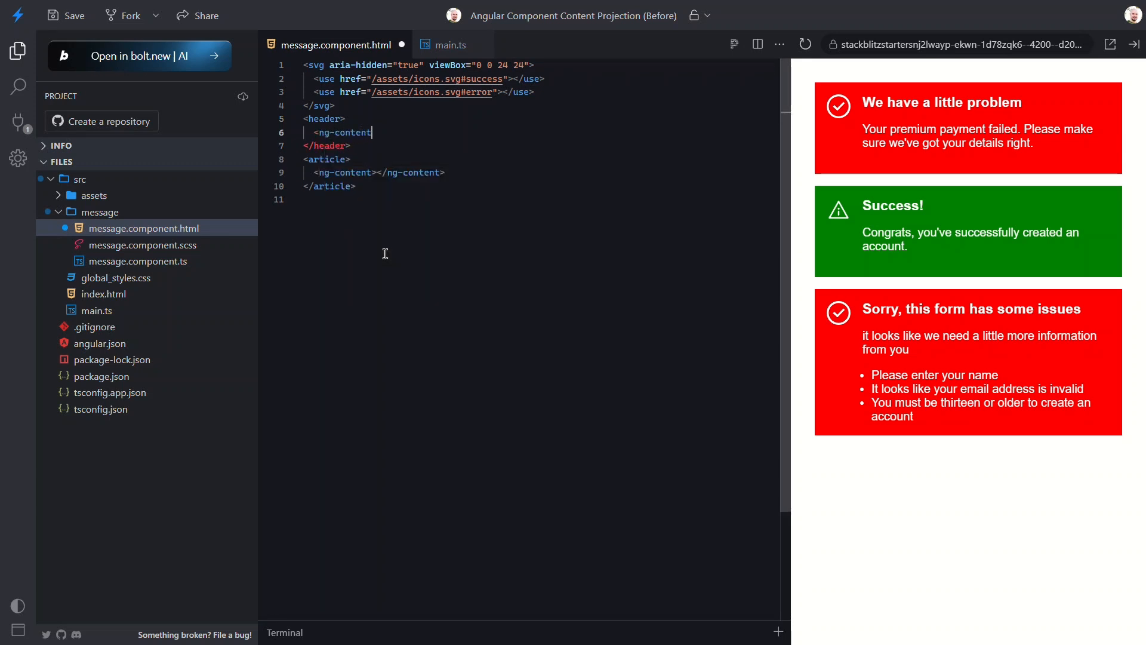
pyautogui.write('></ng-content>')
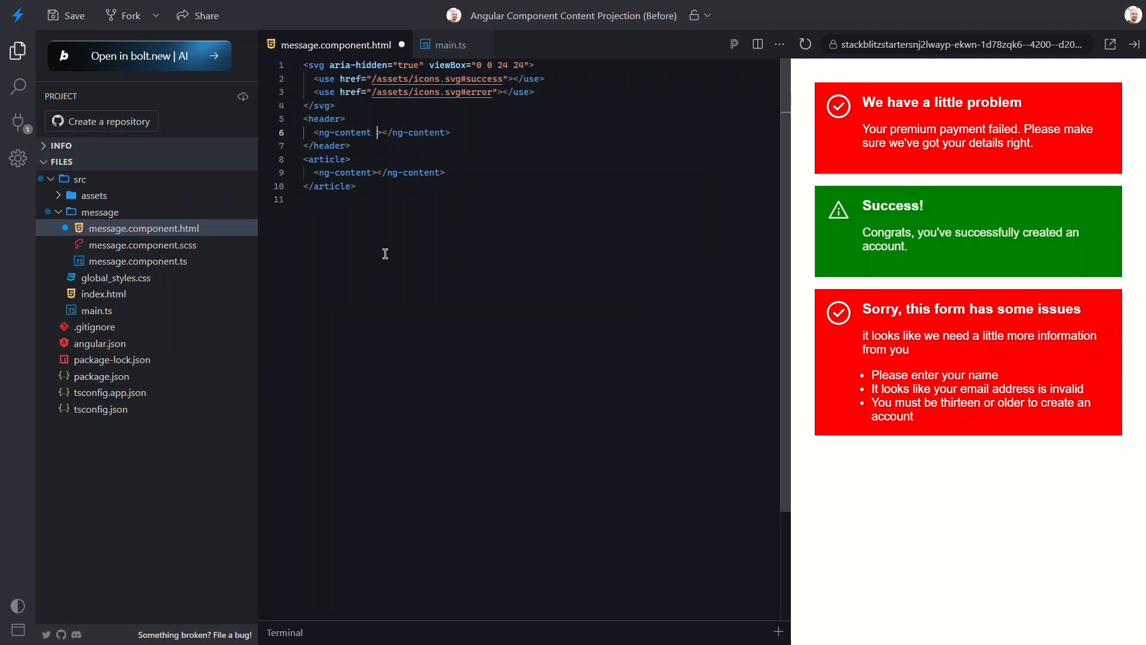
# Give the header's ng-content slot select="h3".
pyautogui.write('select=""')
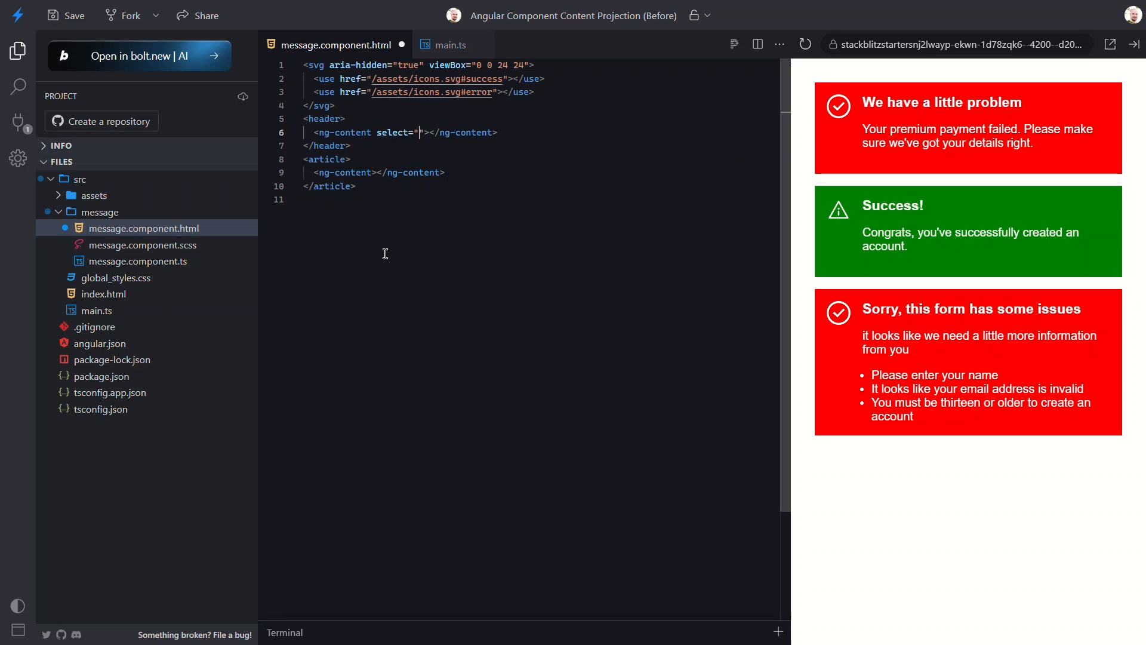
pyautogui.write('h3')
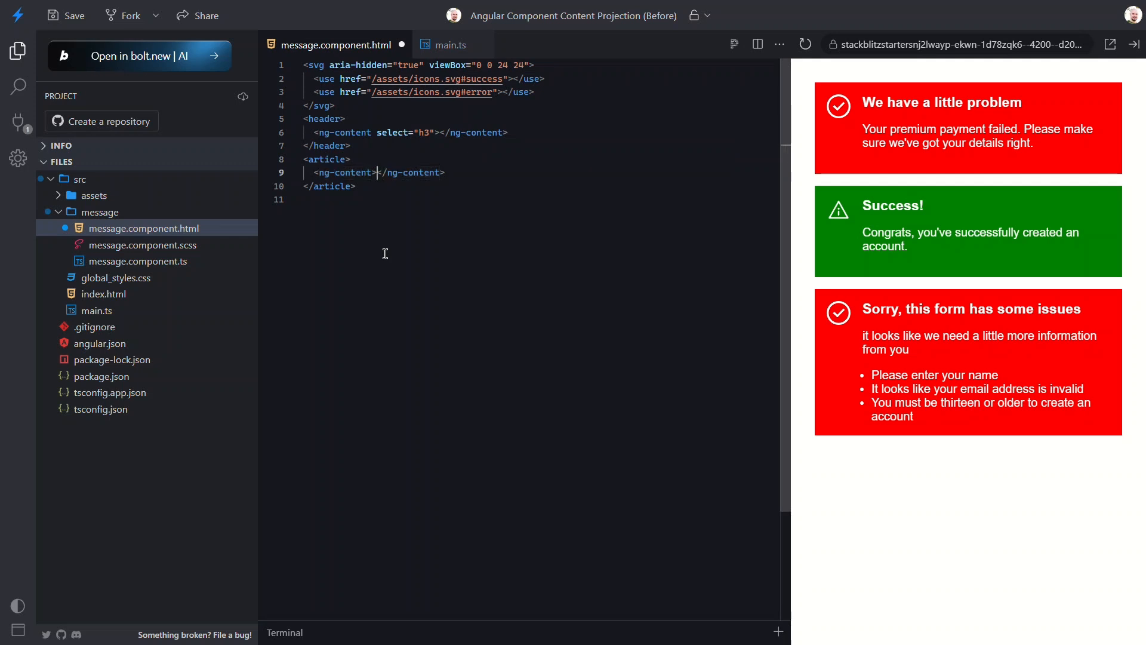
# Make the article slot select p and add a div.content holding a default ng-content slot.
pyautogui.write('selec')
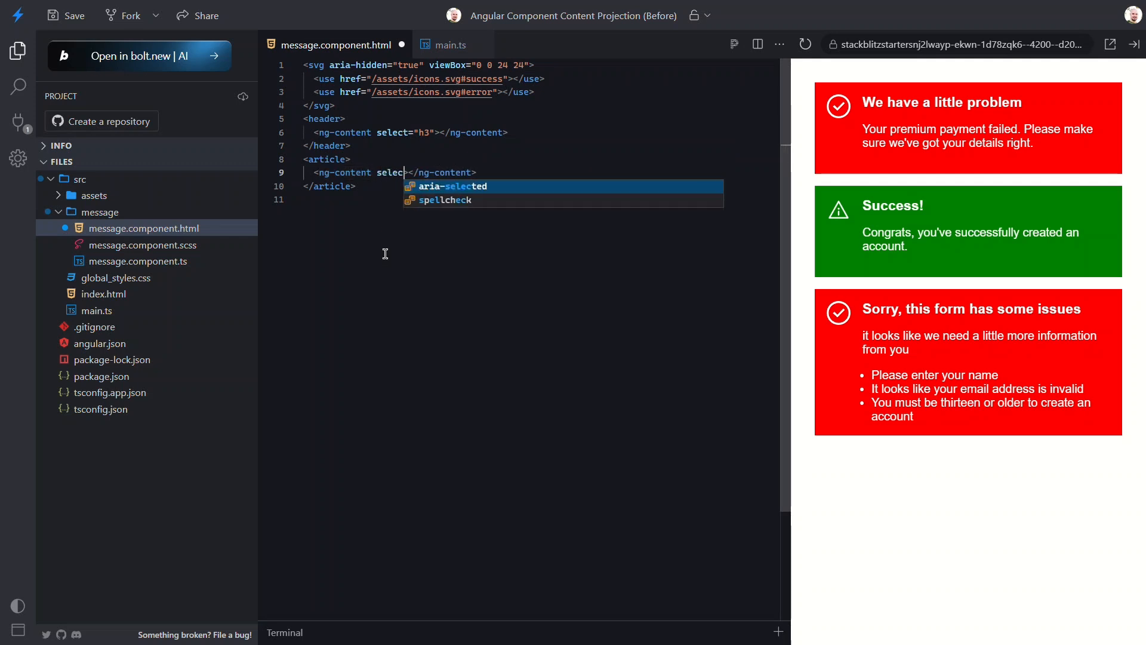
pyautogui.write('p">')
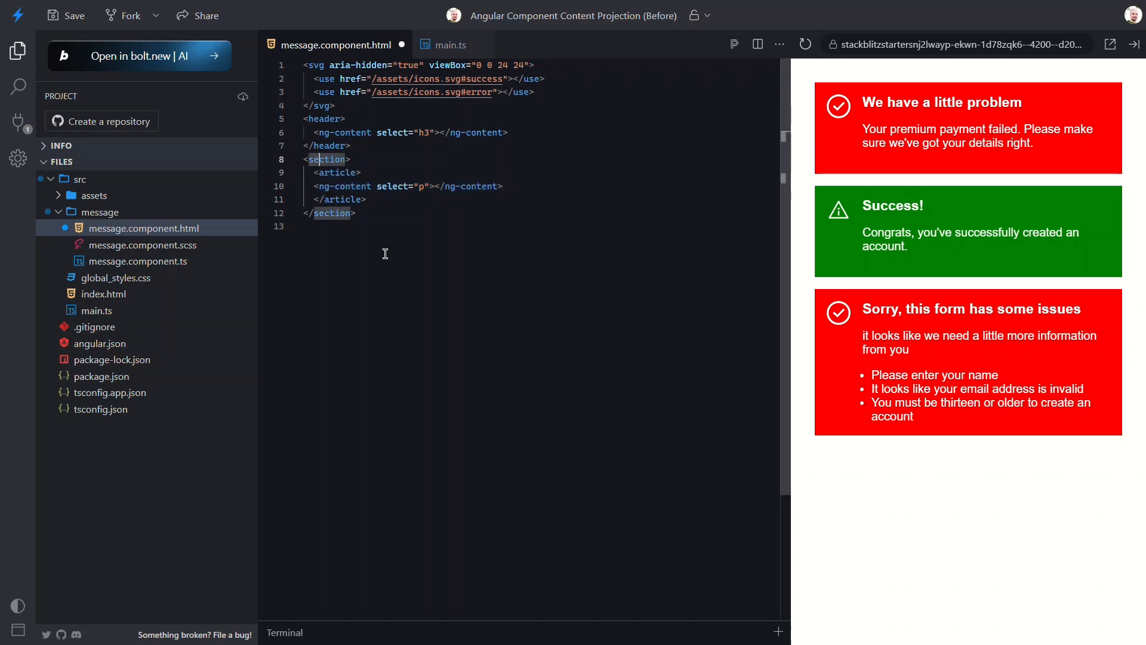
pyautogui.write('div')
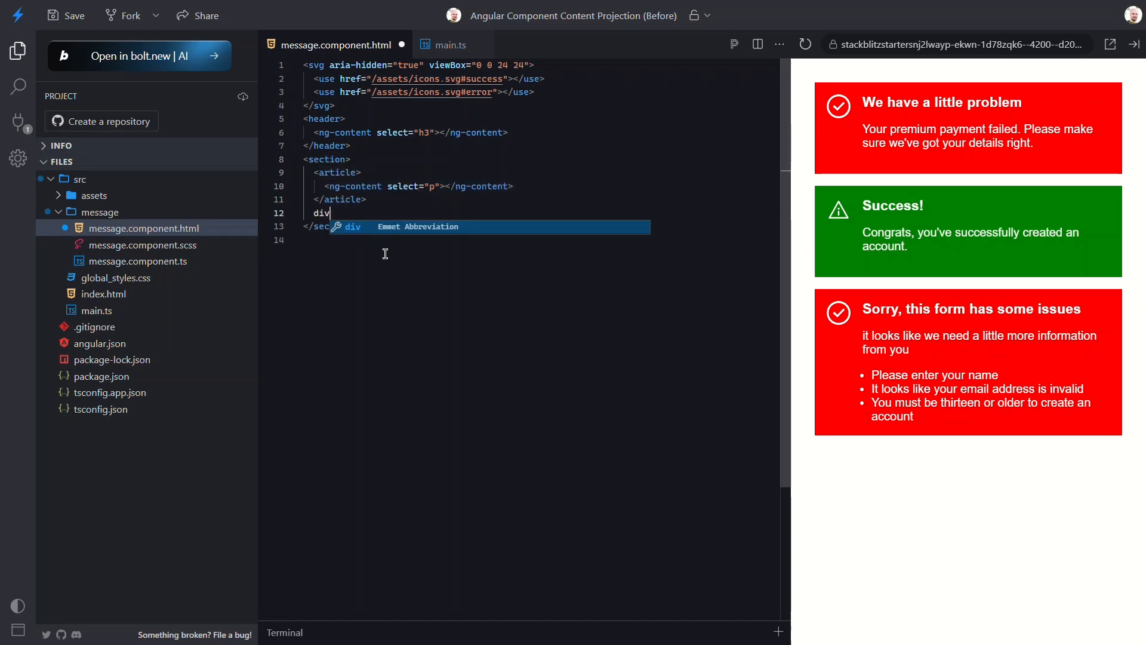
pyautogui.write('.content')
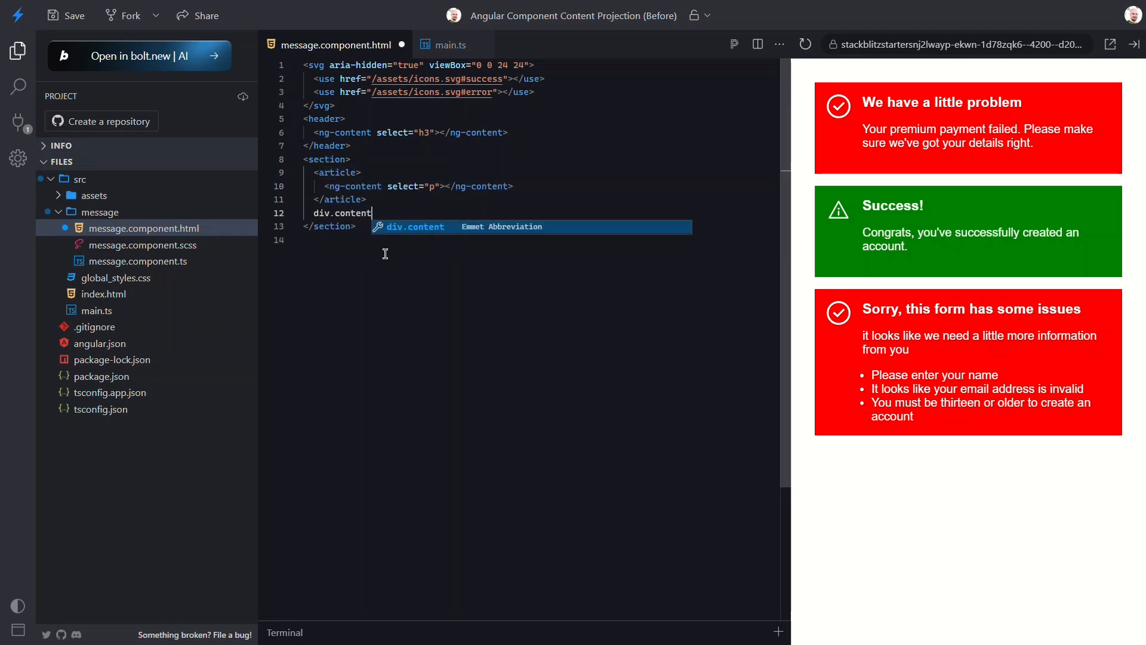
pyautogui.press('Tab')
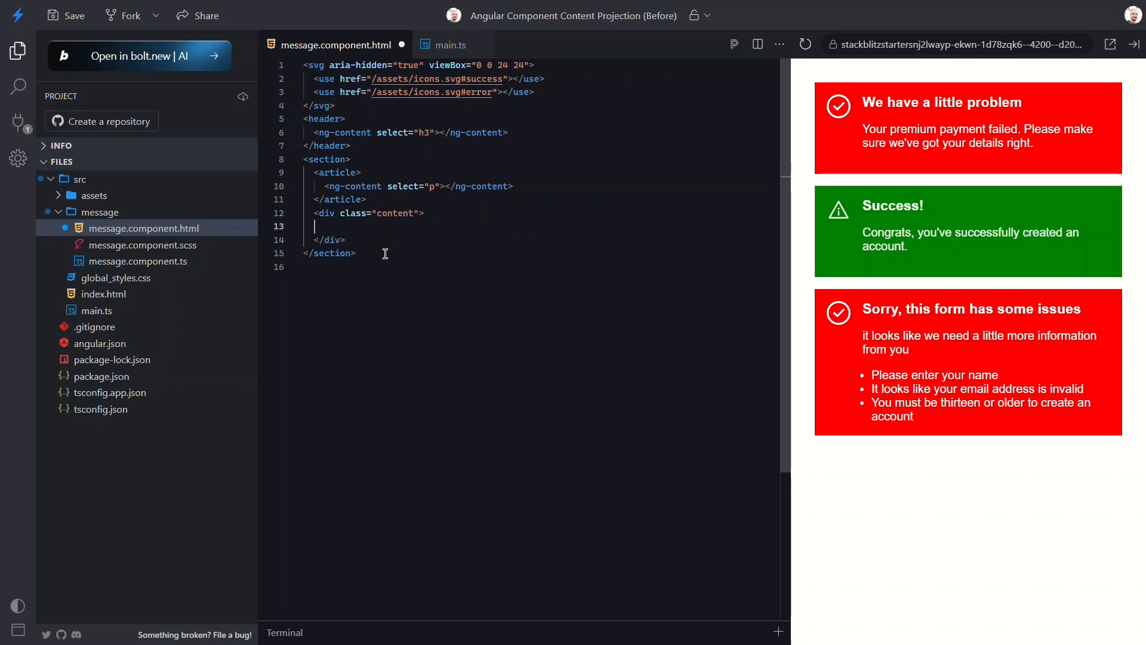
pyautogui.write('<')
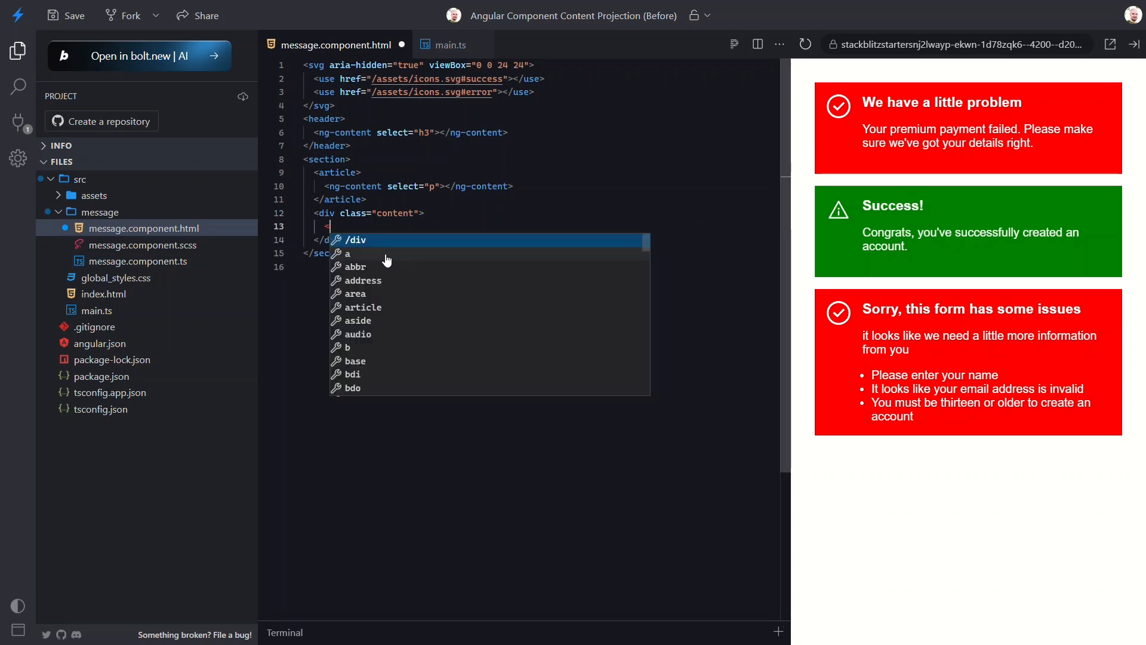
pyautogui.write('ng-content>')
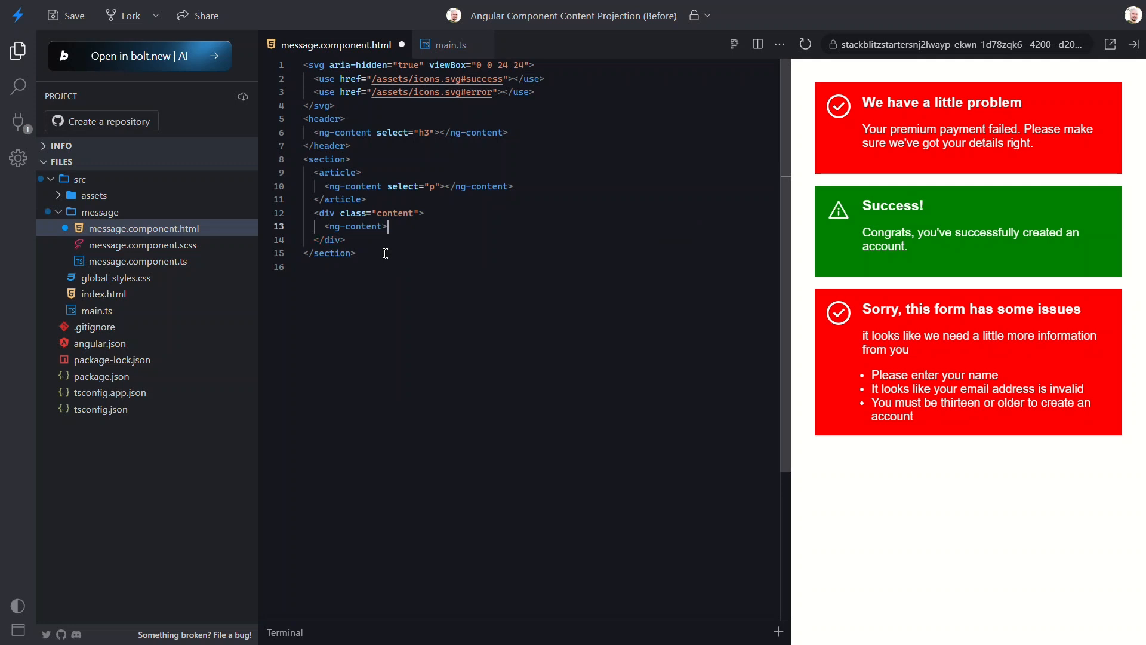
pyautogui.write('</ng-content>')
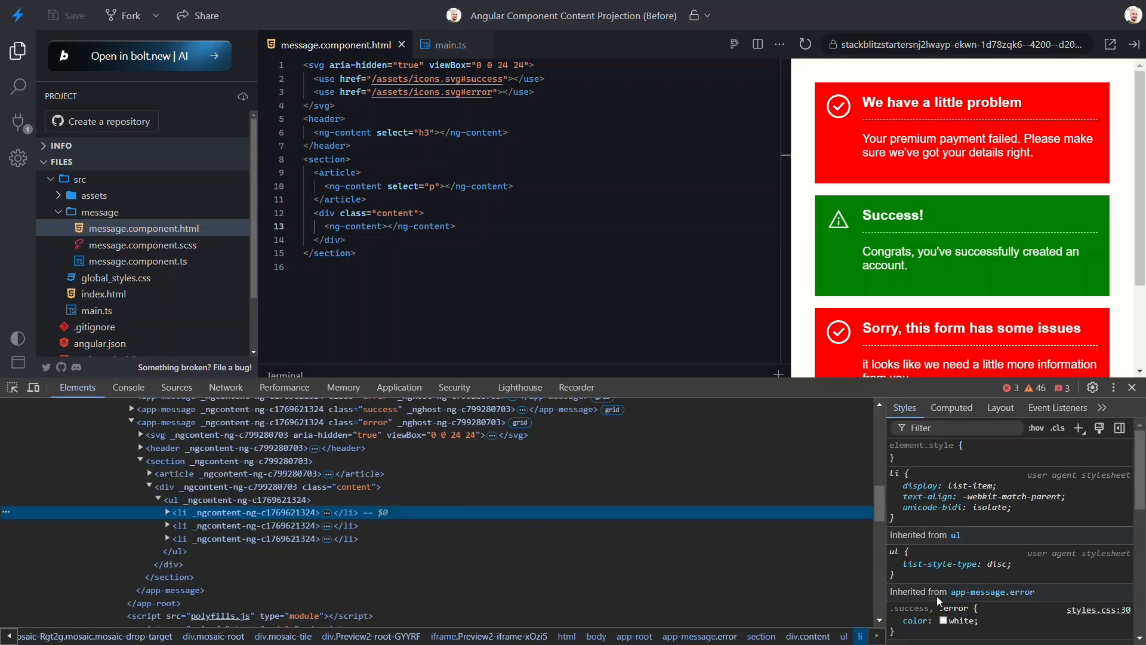
# Inspect the list items projected into div.content and the heading projected into the header.
pyautogui.click(140, 447)
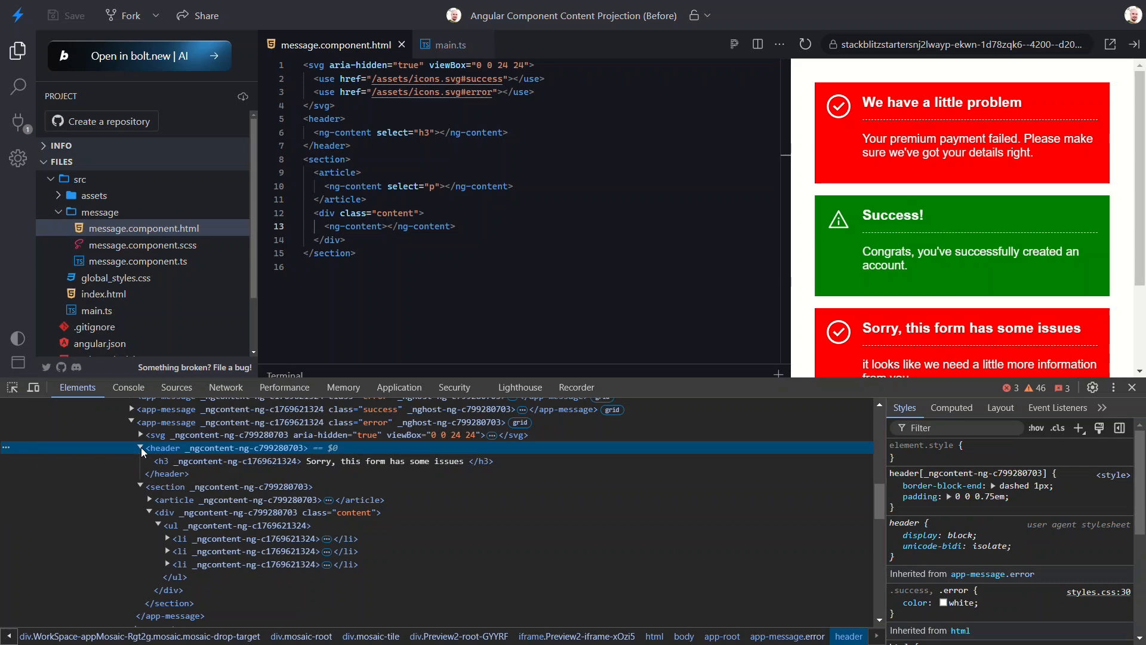
pyautogui.click(149, 499)
pyautogui.write('<h3>')
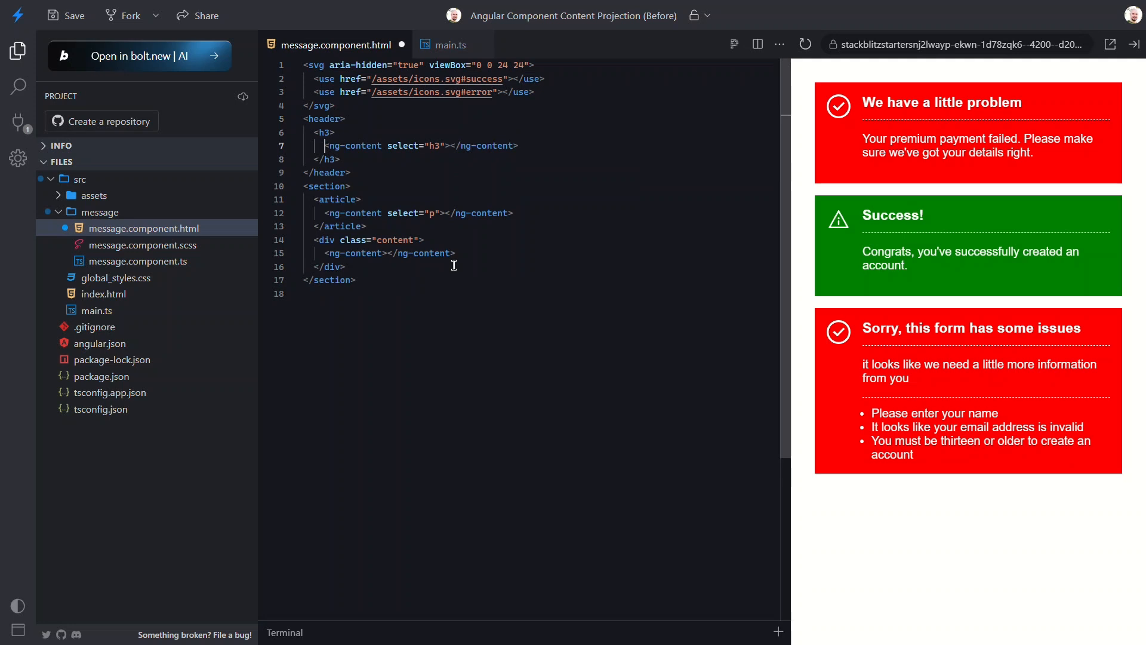
# Wrap the slots in h3 and p, selecting message-title and message-subtitle.
pyautogui.write('message-title')
pyautogui.write('<p></p>')
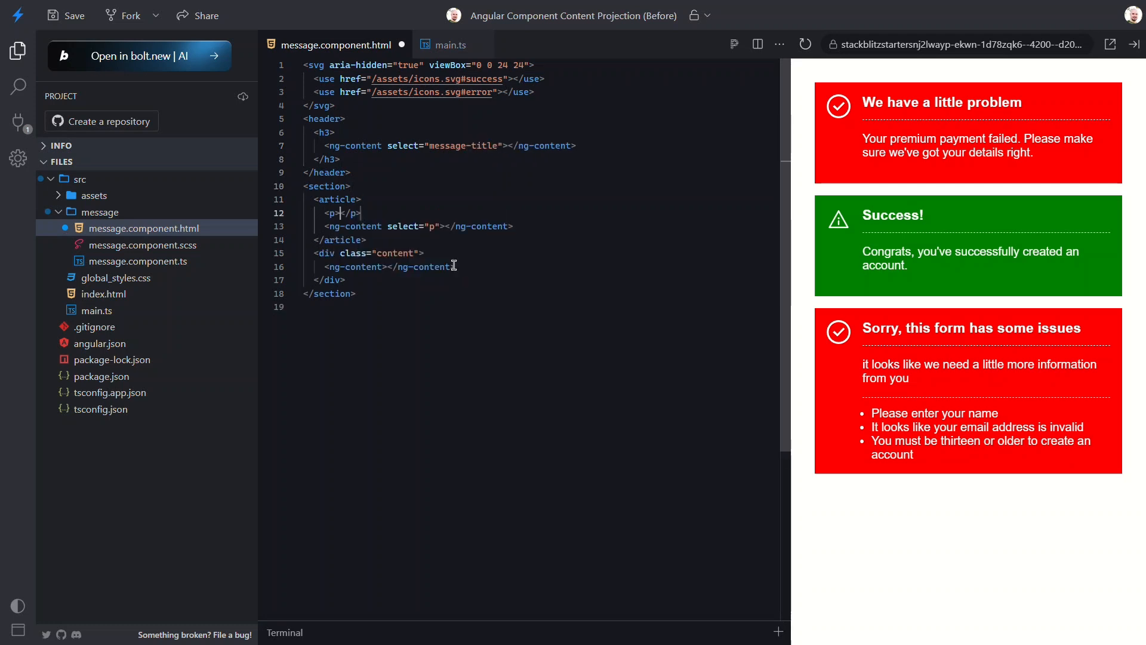
pyautogui.press('Enter')
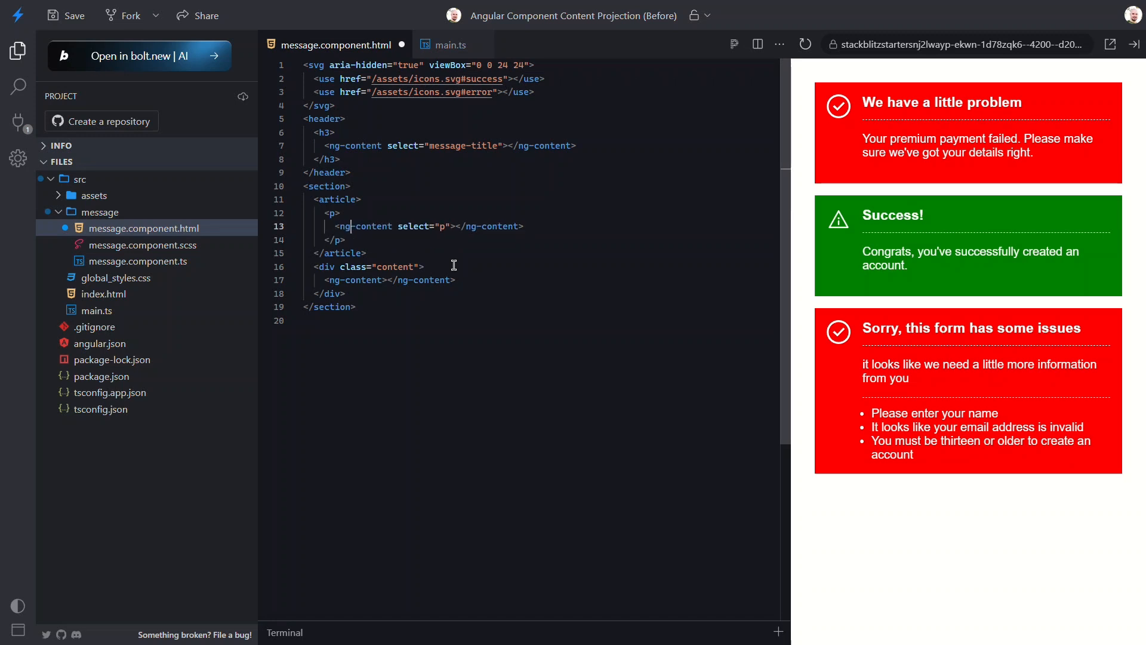
pyautogui.write('message-sub')
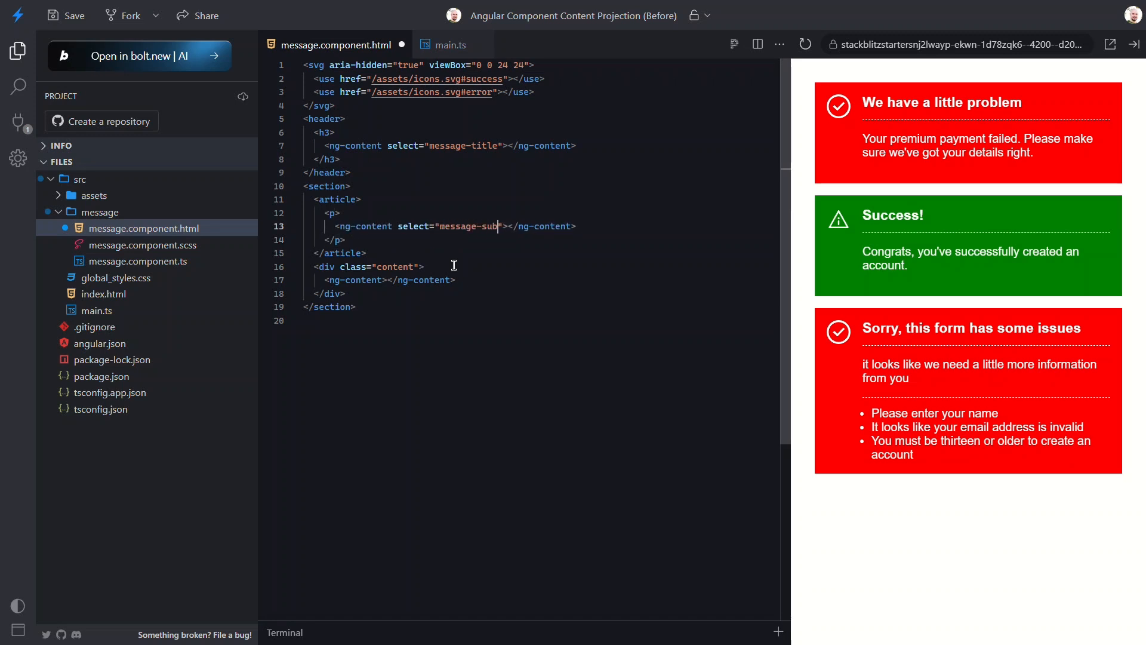
pyautogui.write('title')
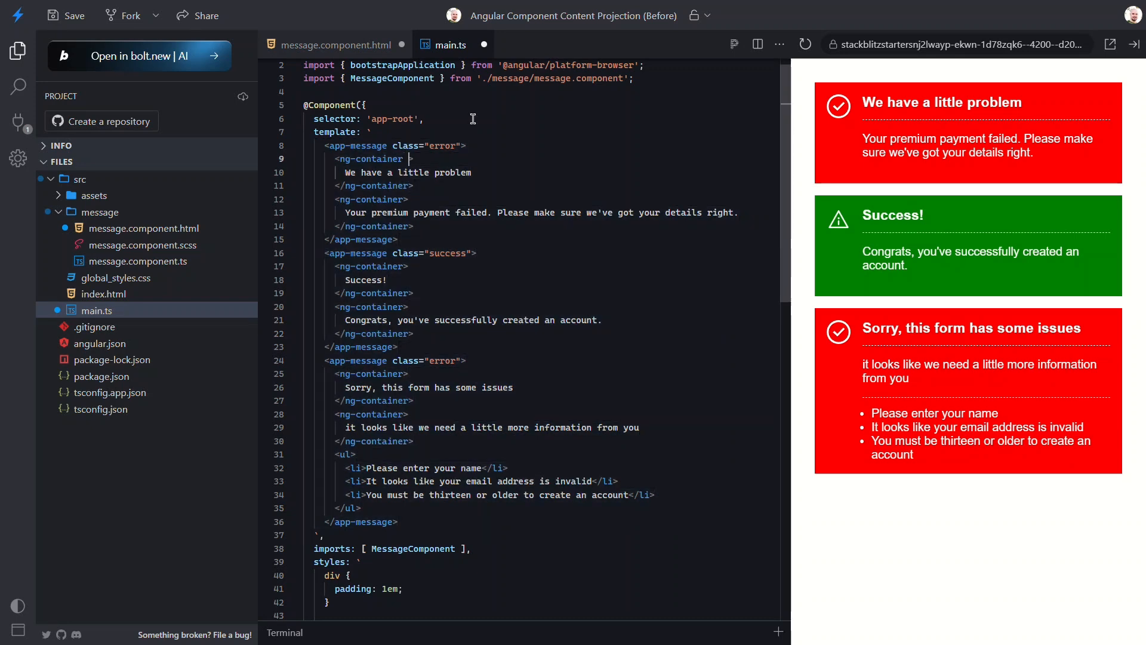
# Add ngProjectAs="message-title" to the title ng-container in main.ts.
pyautogui.write('ngProjectAs="')
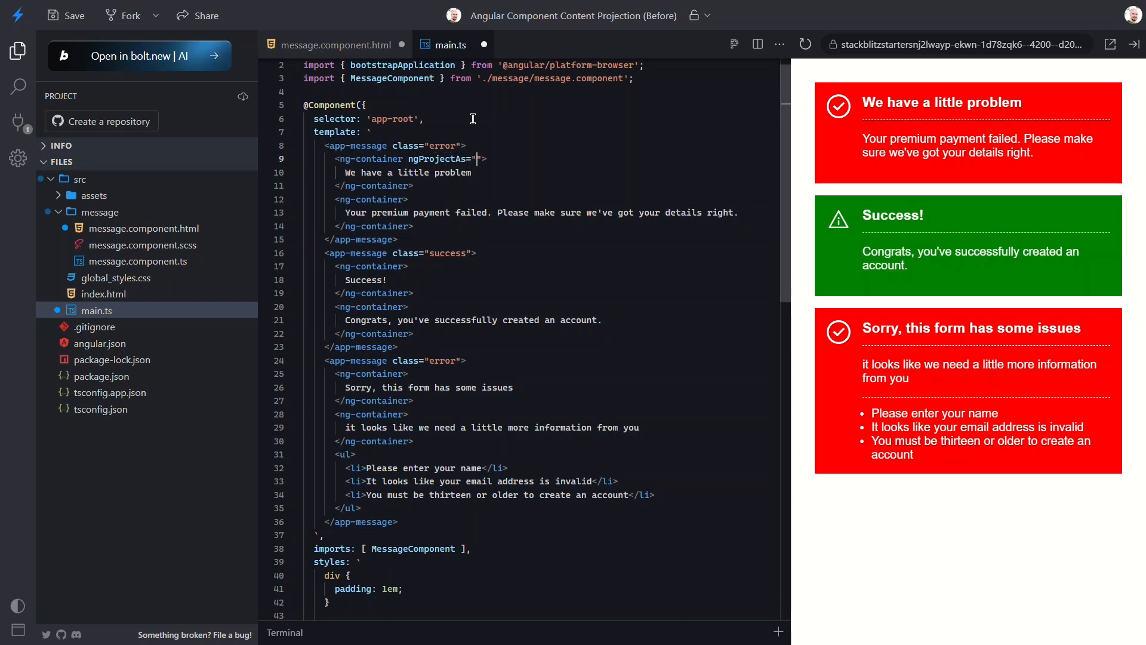
pyautogui.write('message-title')
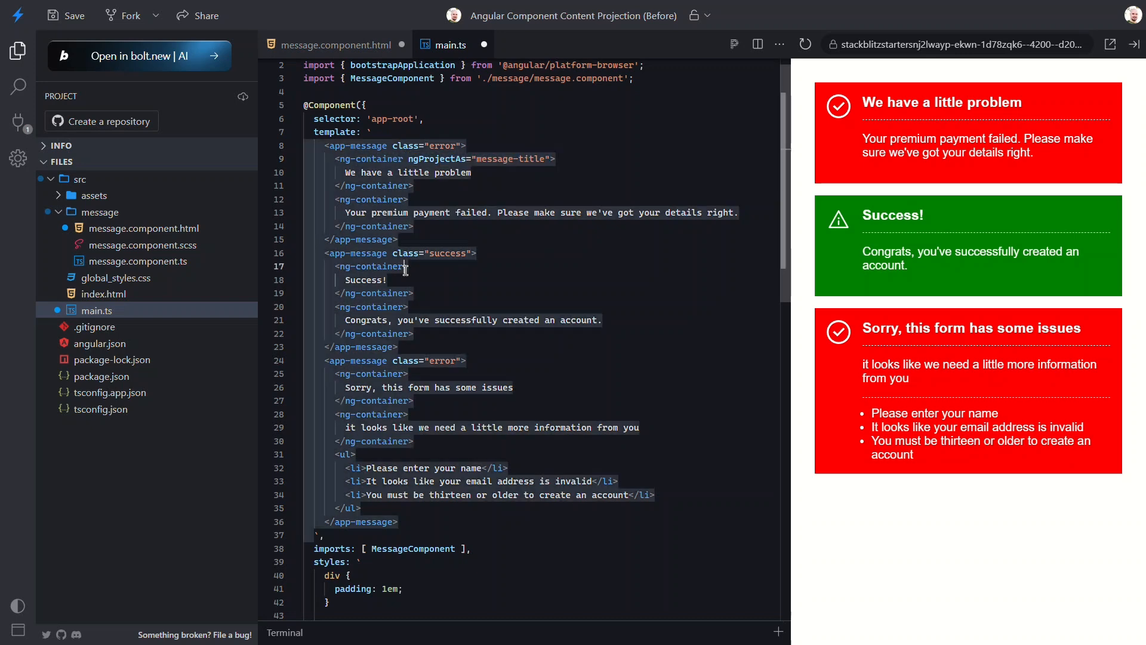
pyautogui.write('ngProjectAs="message-title"')
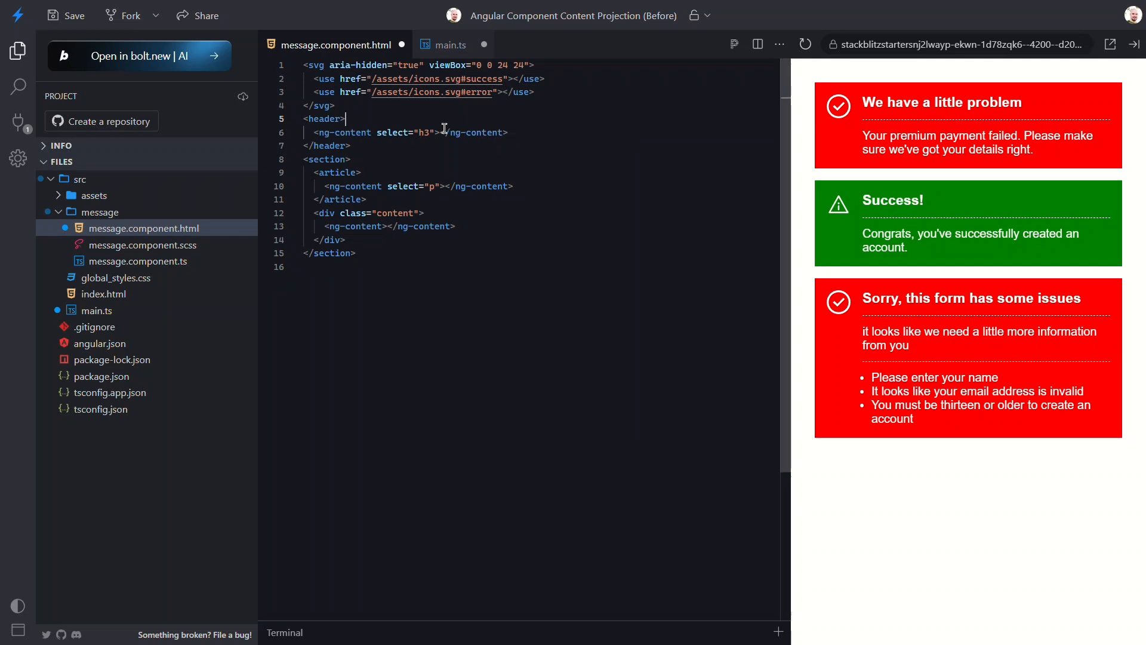
# Add fallback text "We've had an error" and "It looks like something went wrong, you'll need to try again.".
pyautogui.write("We've had an error")
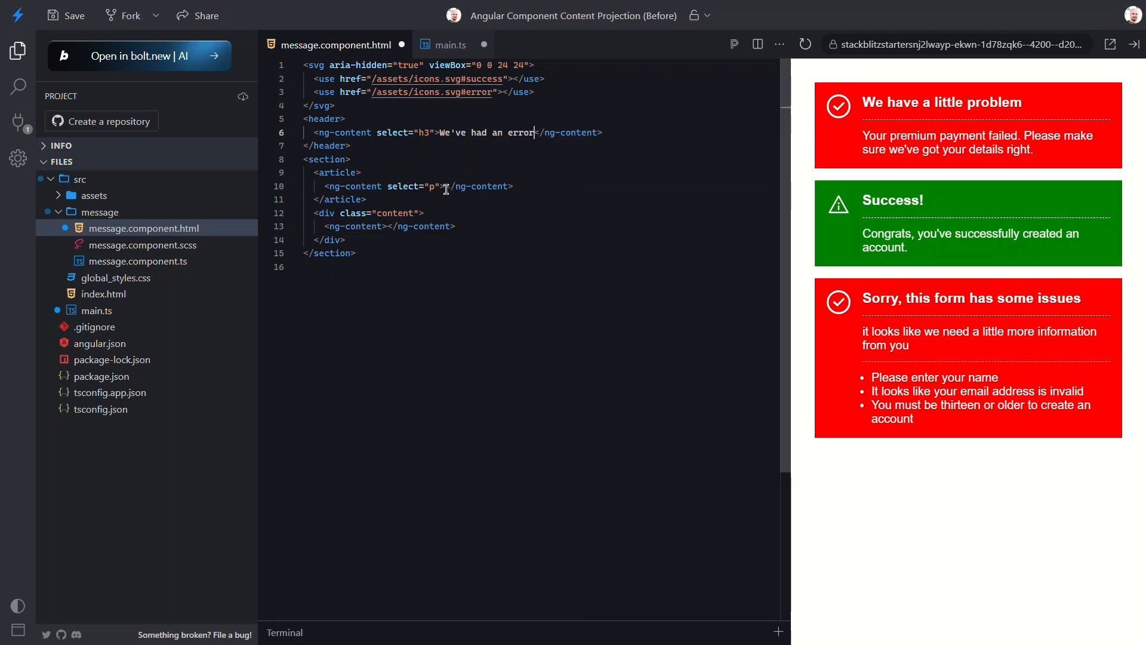
pyautogui.write("It looks like something went wrong, you'll need to try")
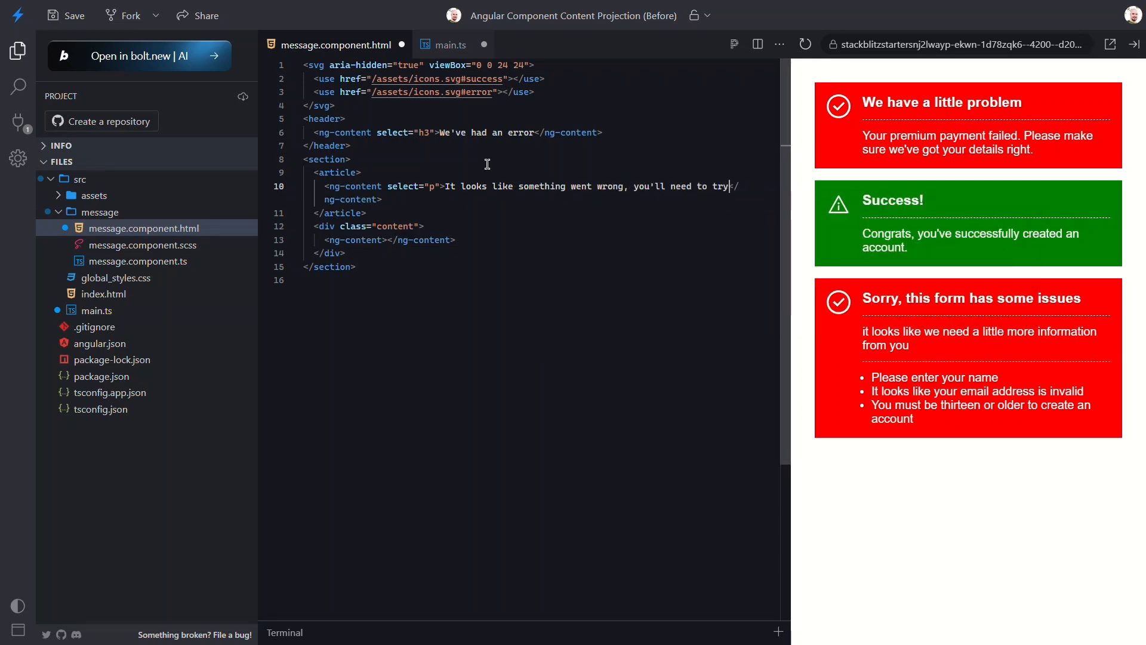
pyautogui.write('again.')
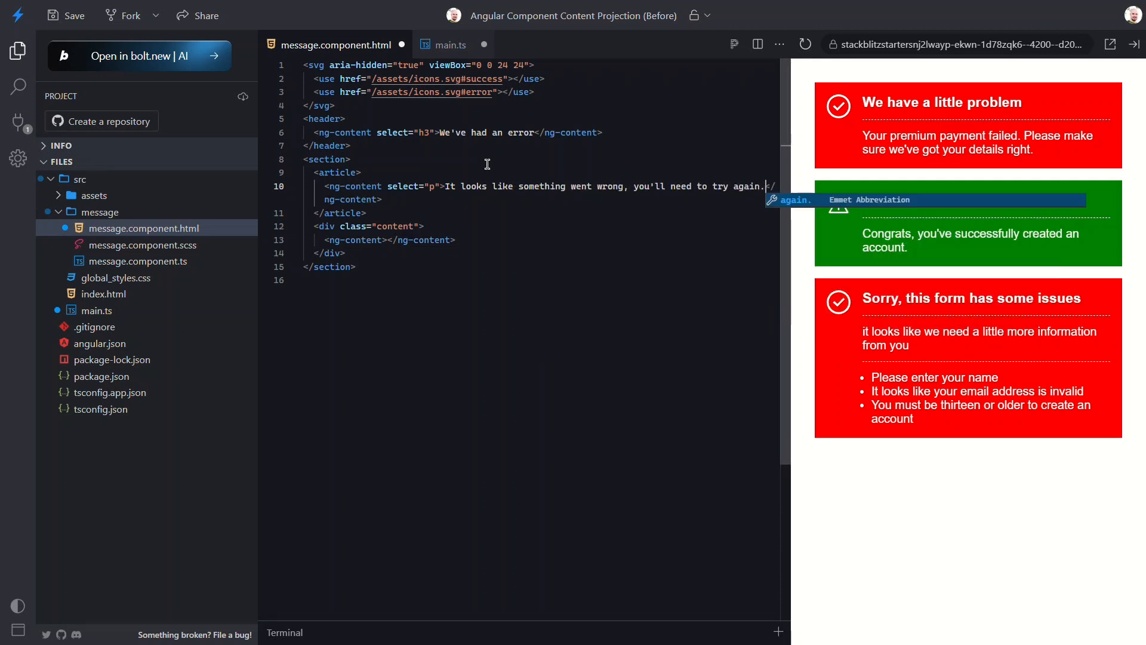
# In main.ts, add an empty <app-message class="error"></app-message> after the form-issues message.
pyautogui.click(449, 45)
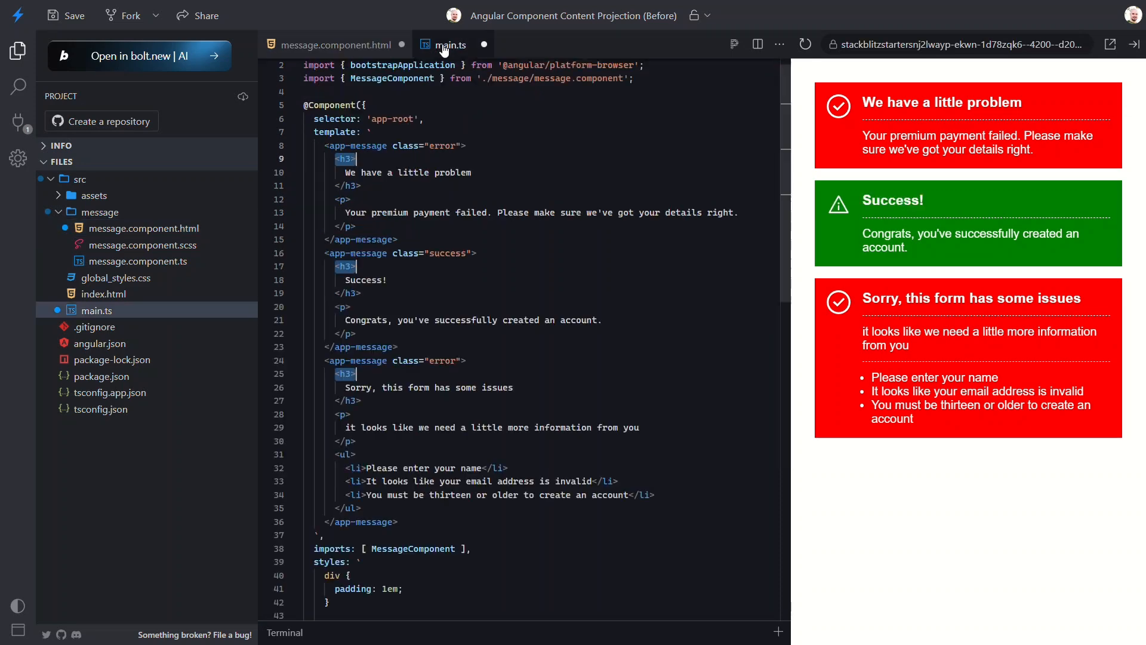
pyautogui.click(398, 521)
pyautogui.write('<app-message></')
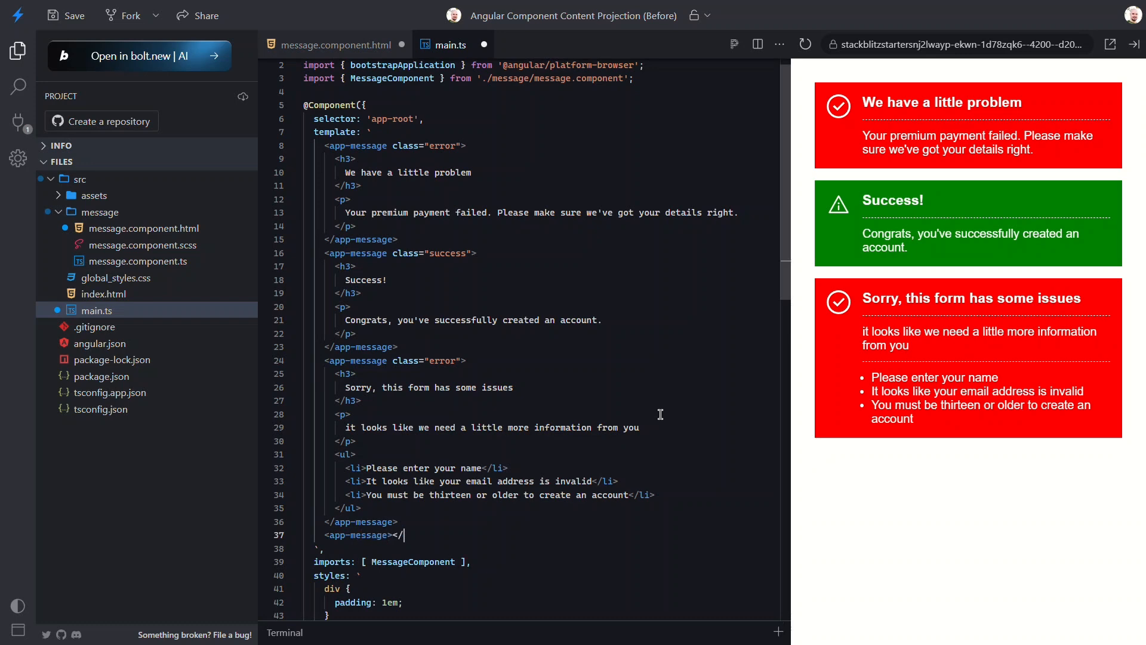
pyautogui.write('class=')
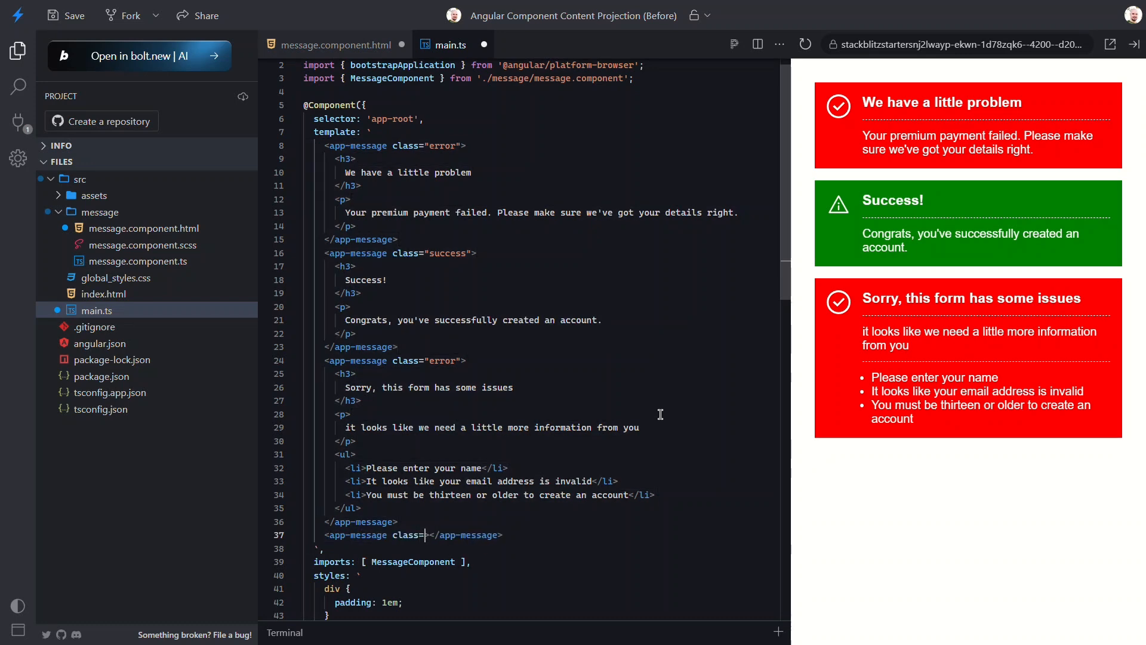
pyautogui.write('error">')
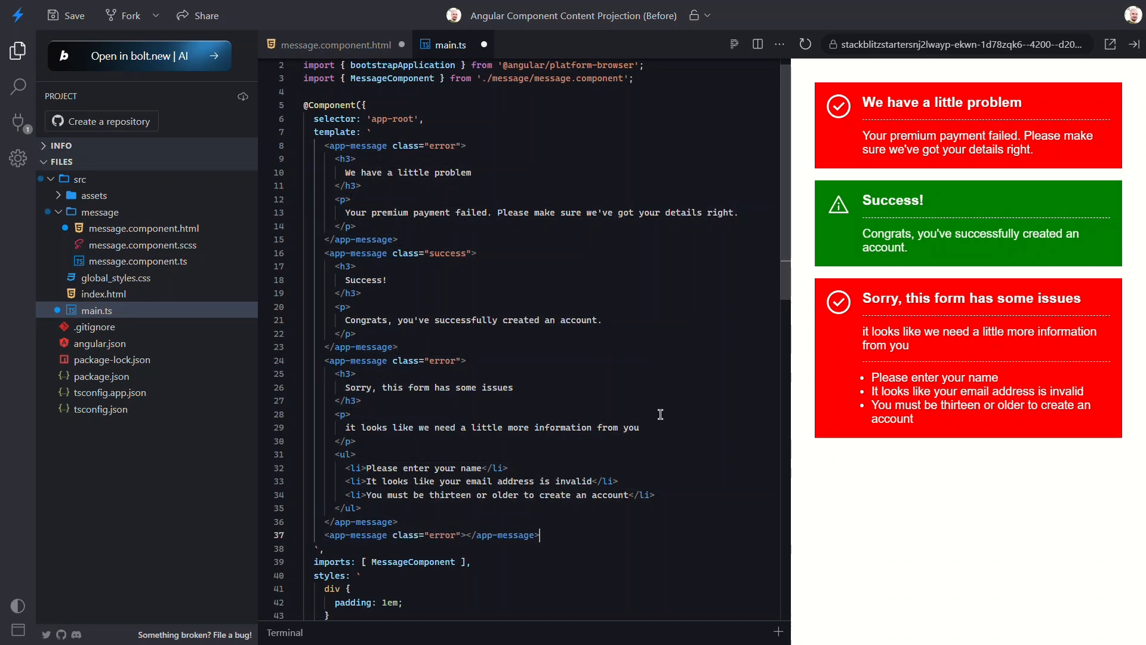